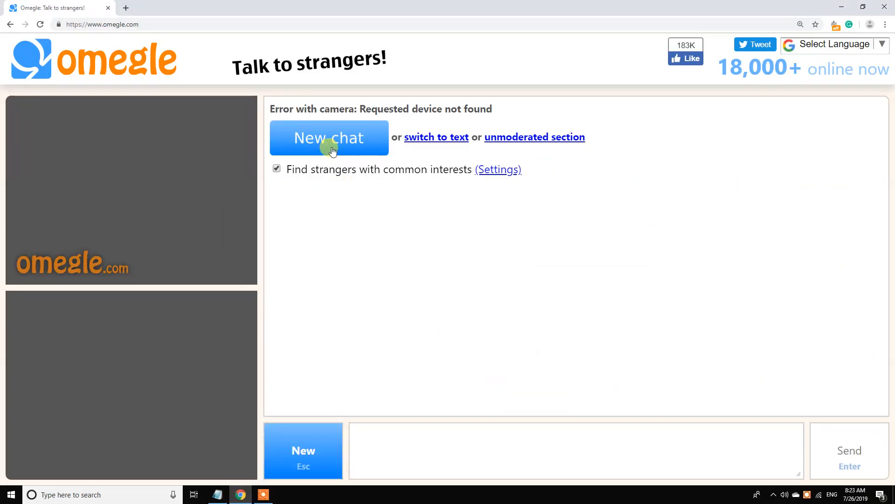
Review Omegle's tips for fixing the camera device error
left_click(329, 137)
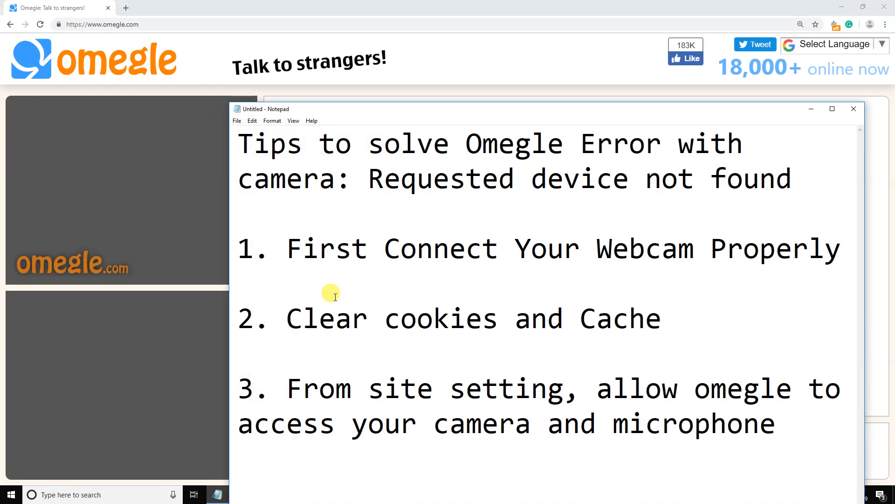
mouse_move(399, 218)
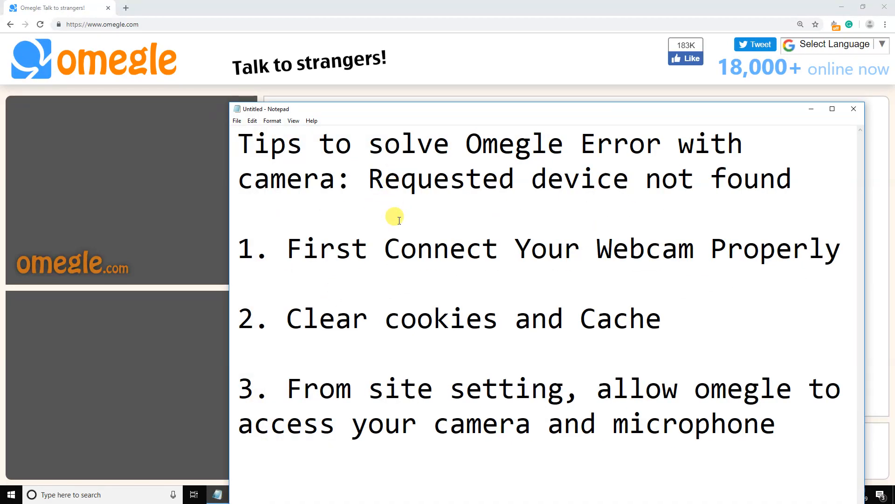
mouse_move(543, 164)
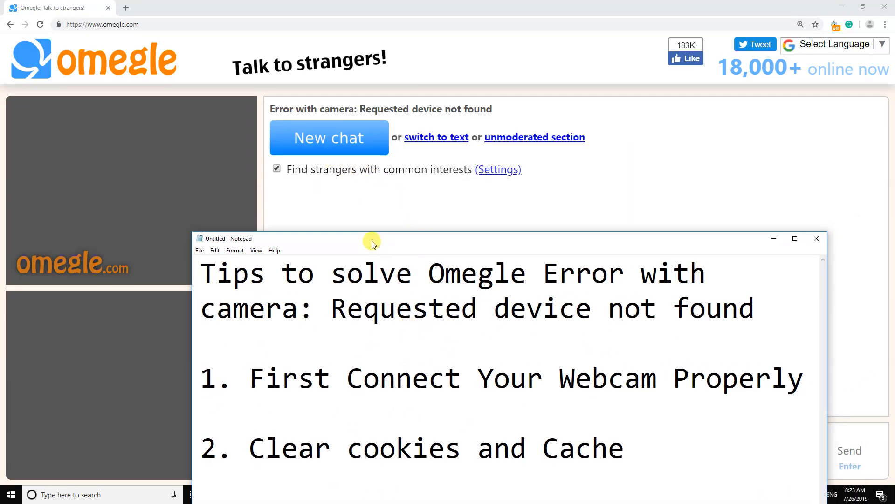
left_click(414, 272)
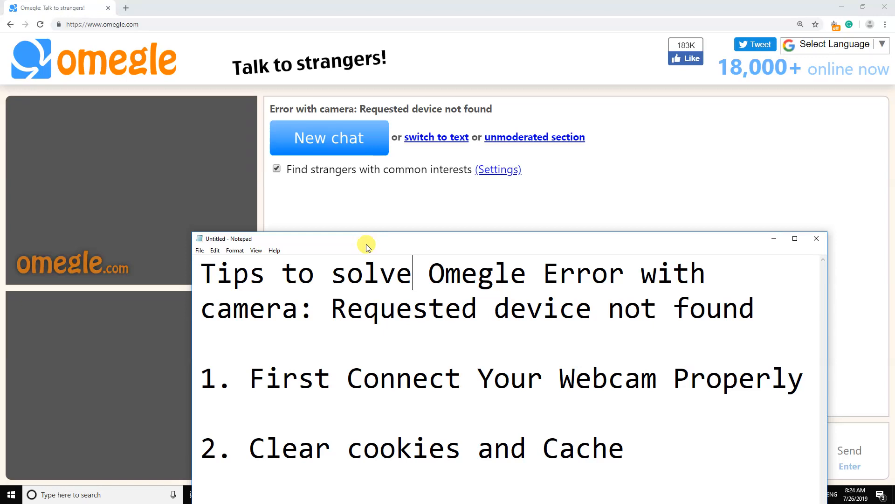
mouse_move(364, 218)
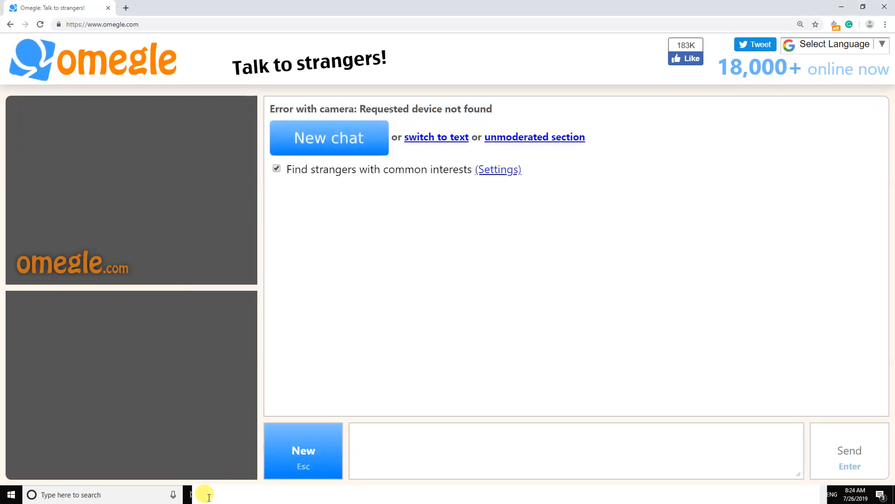
mouse_move(839, 148)
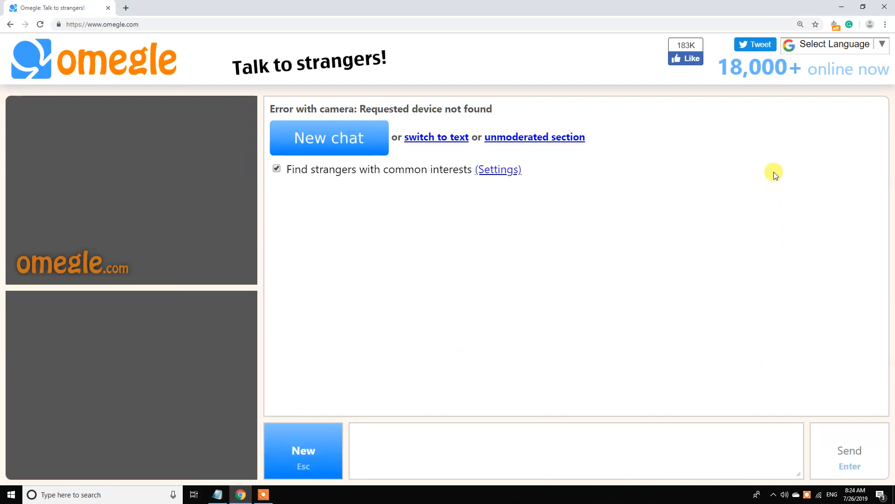
mouse_move(856, 63)
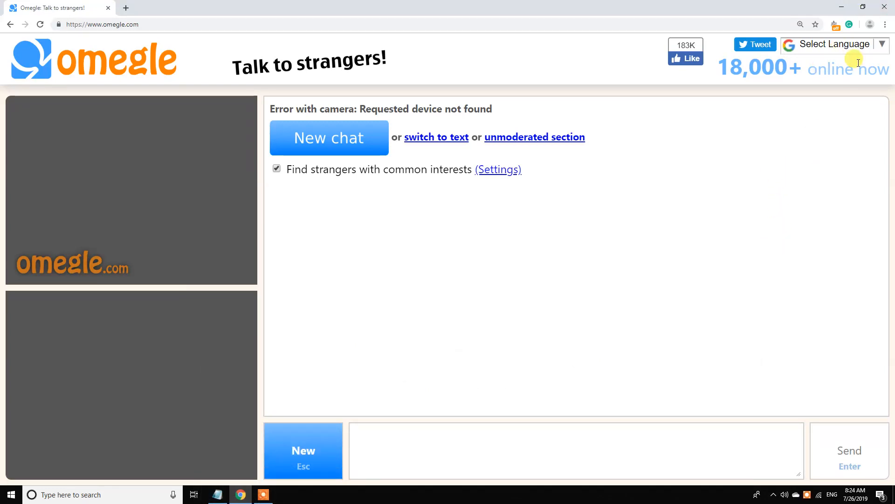
Clear all-time browsing history, cookies and cached images from Chrome's History page
left_click(886, 24)
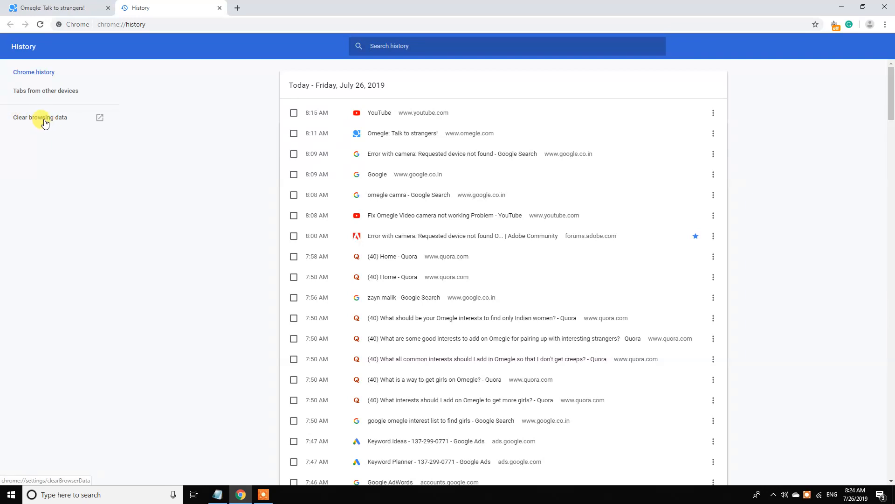
left_click(40, 117)
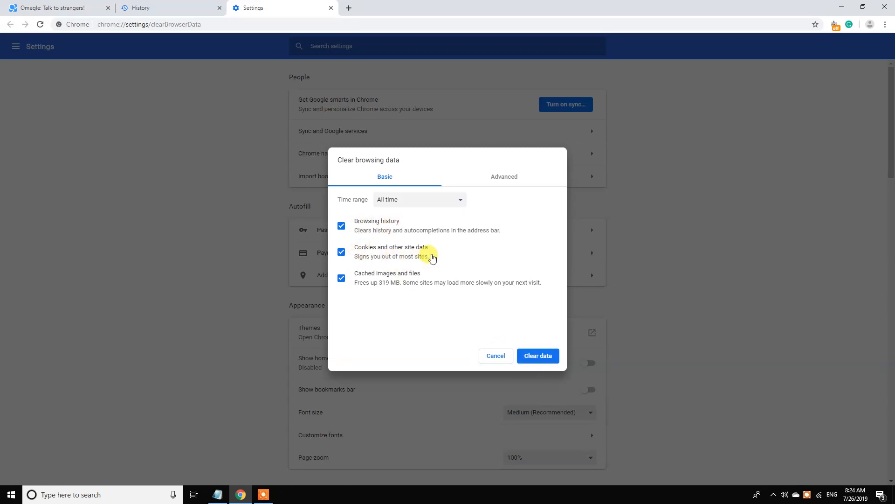
mouse_move(387, 288)
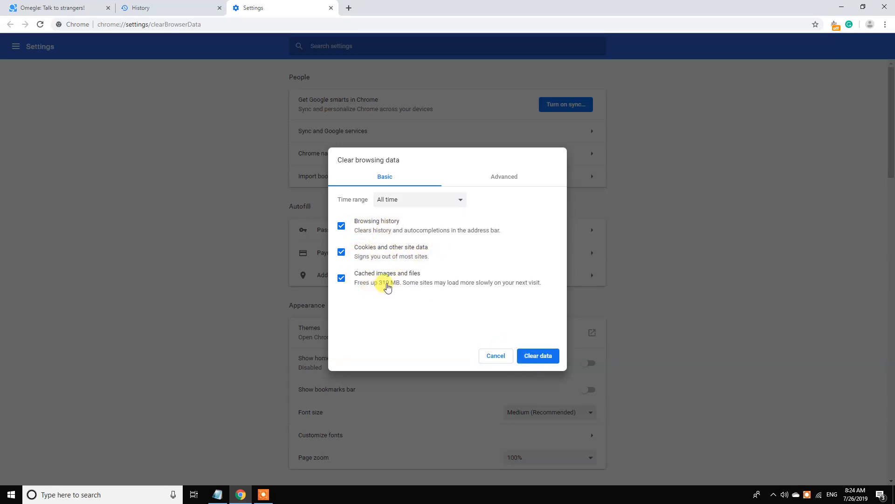
mouse_move(437, 289)
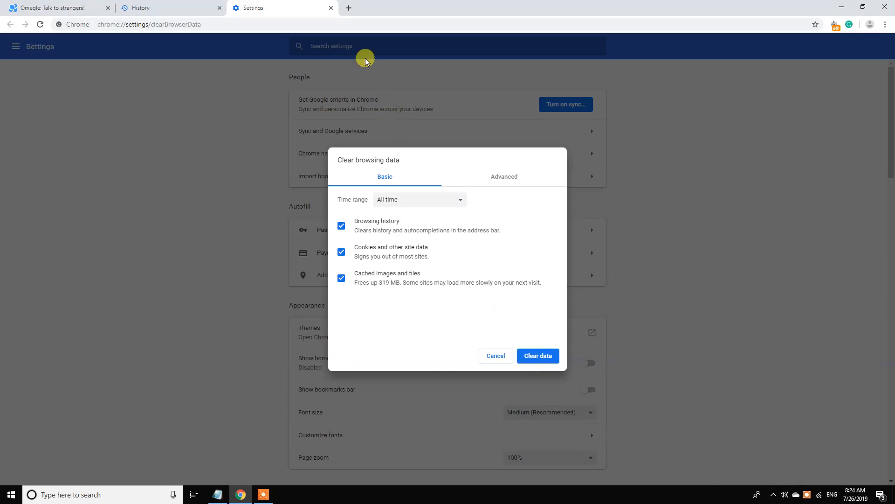
left_click(315, 7)
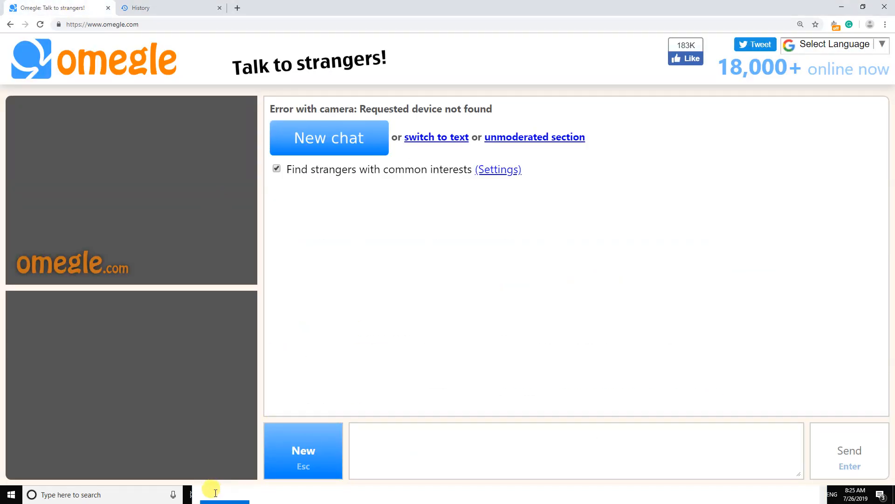
left_click(224, 502)
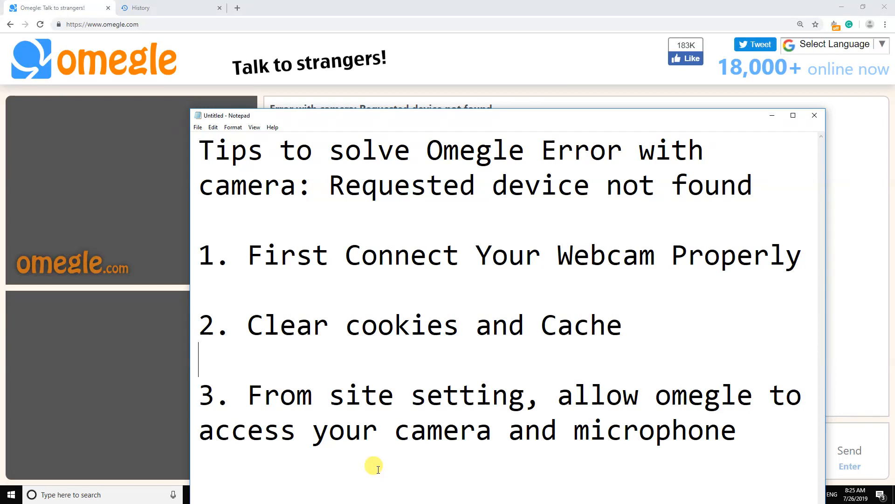
mouse_move(591, 273)
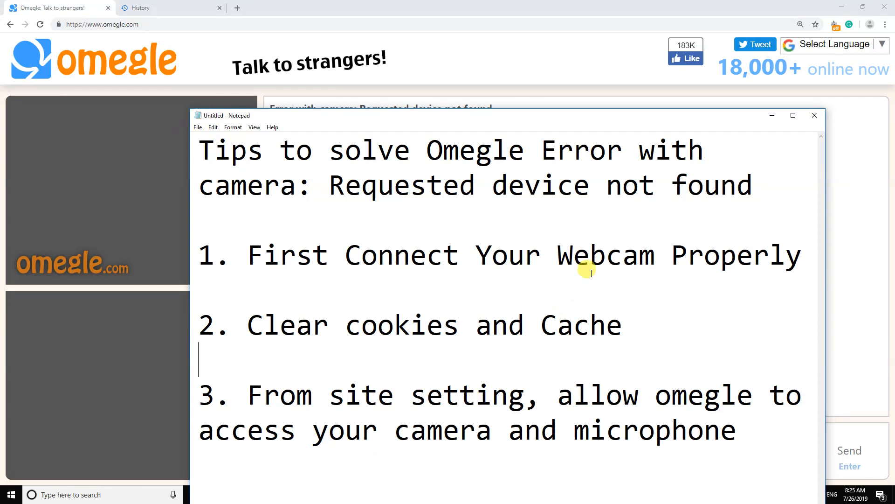
mouse_move(59, 30)
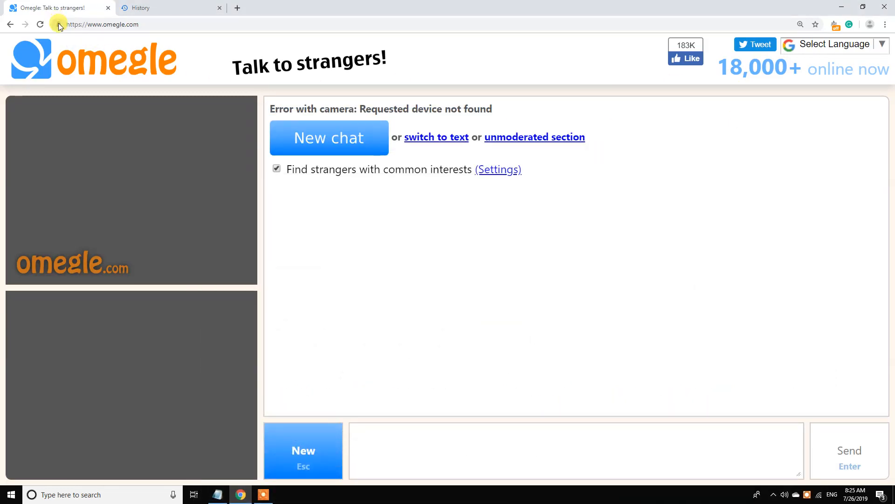
In omegle.com's site settings, set Camera to Allow
left_click(58, 24)
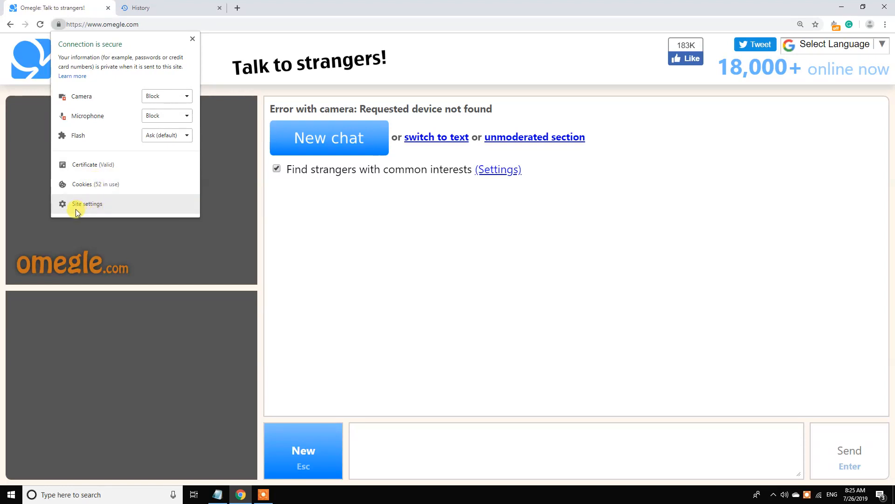
left_click(86, 204)
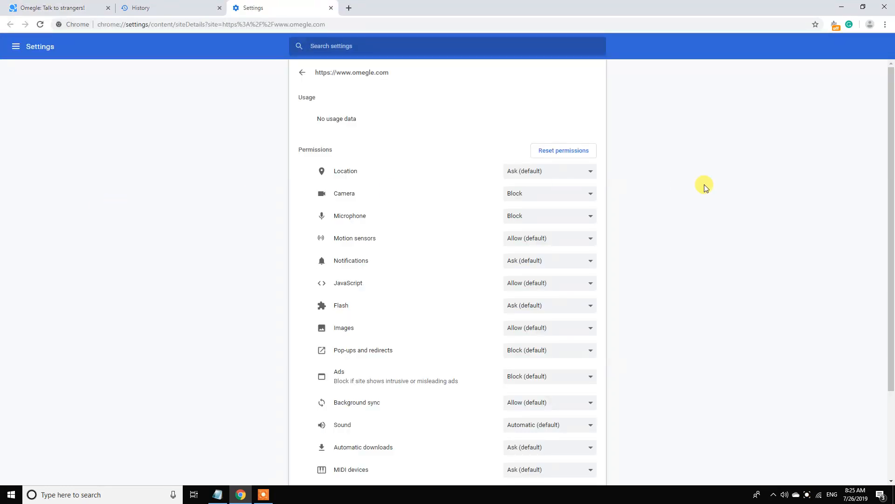
mouse_move(340, 229)
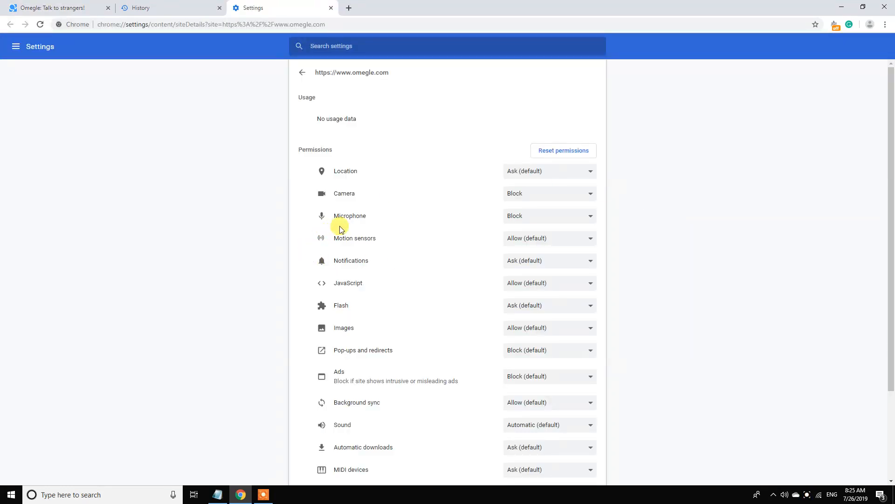
mouse_move(538, 204)
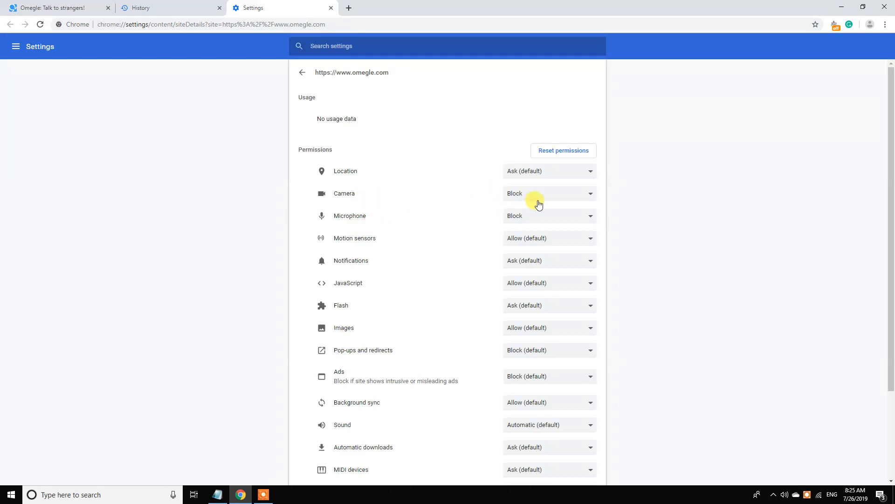
left_click(548, 193)
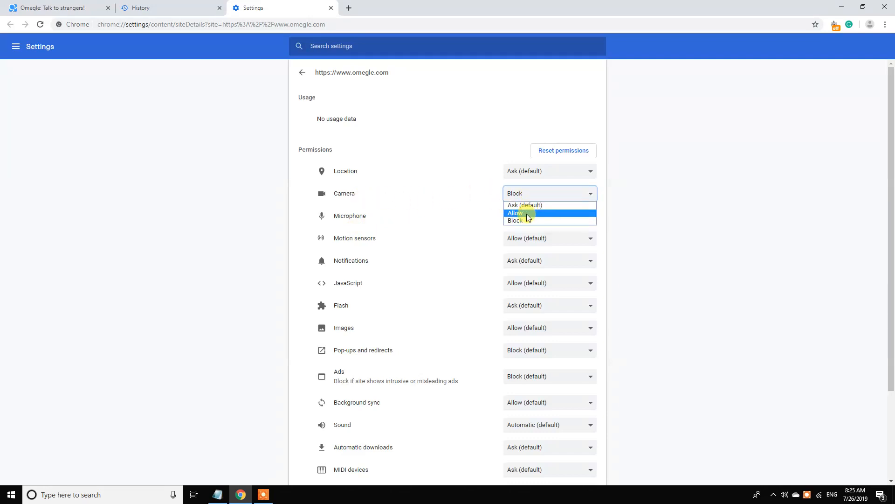
left_click(515, 212)
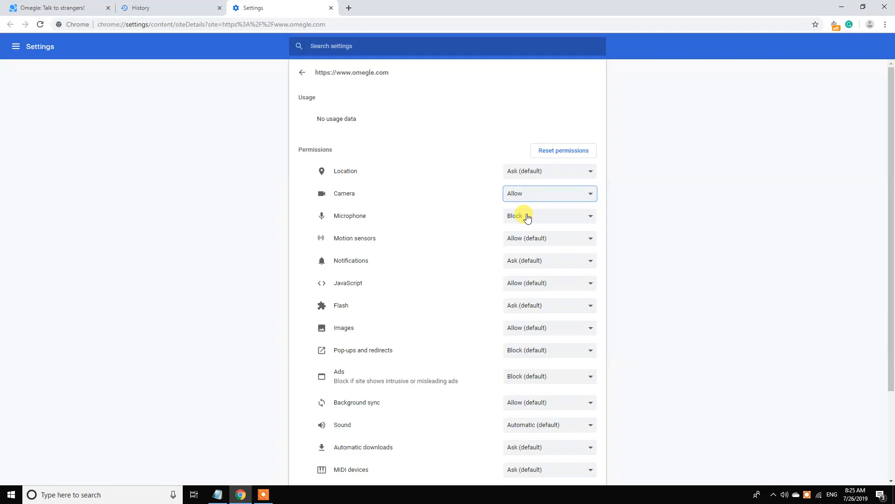
mouse_move(428, 208)
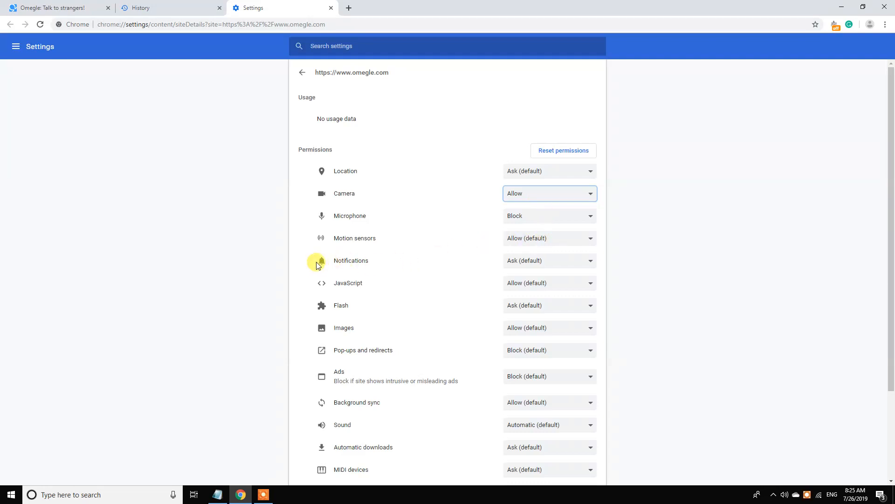
mouse_move(525, 232)
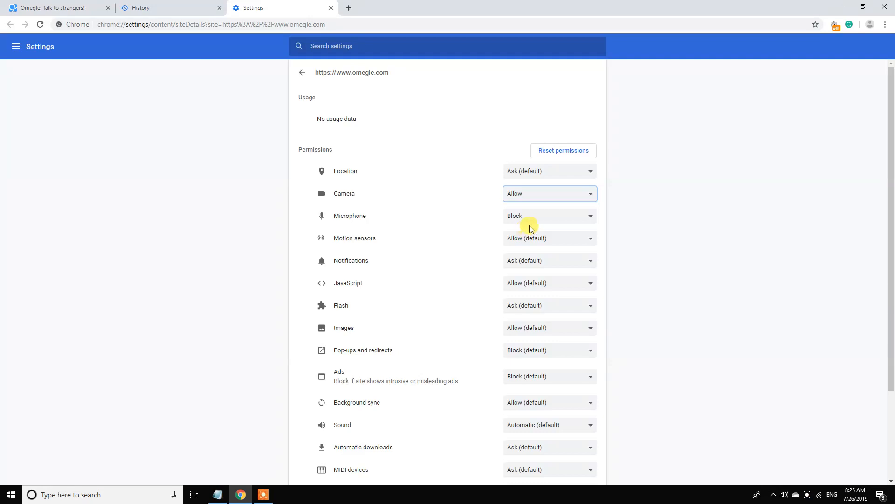
mouse_move(548, 222)
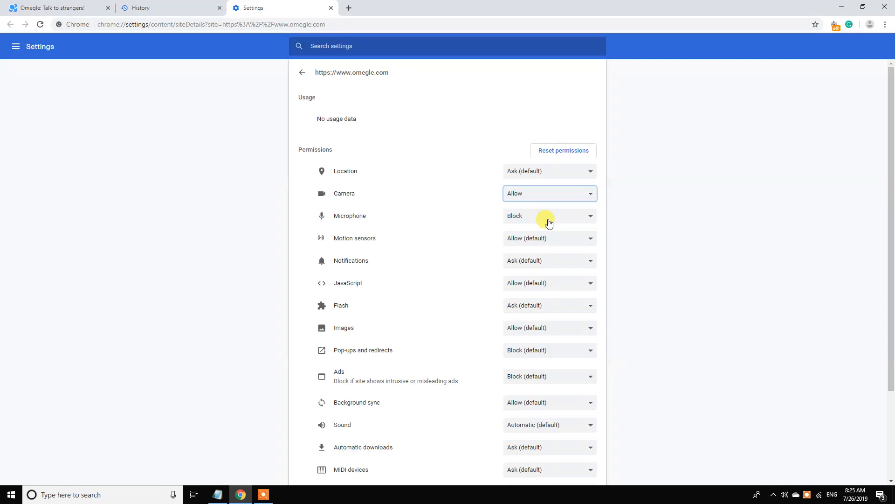
Set Microphone and Flash to Allow for omegle.com and return to the Omegle tab
left_click(548, 215)
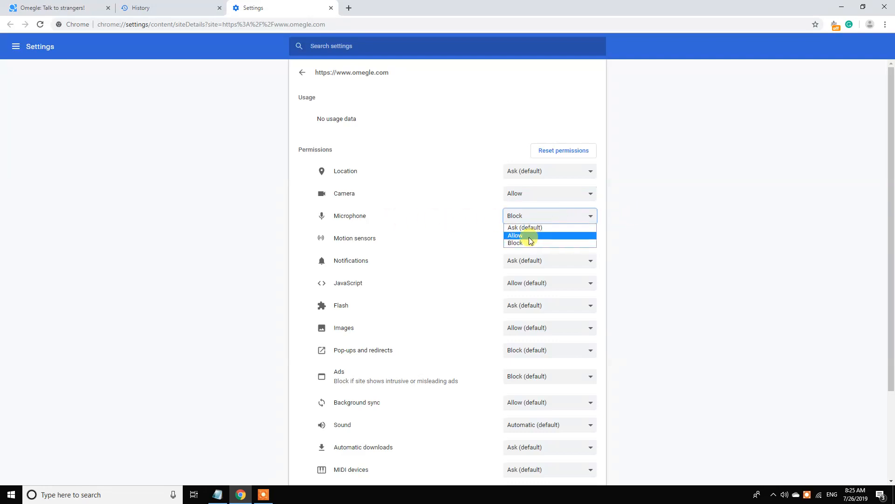
left_click(515, 235)
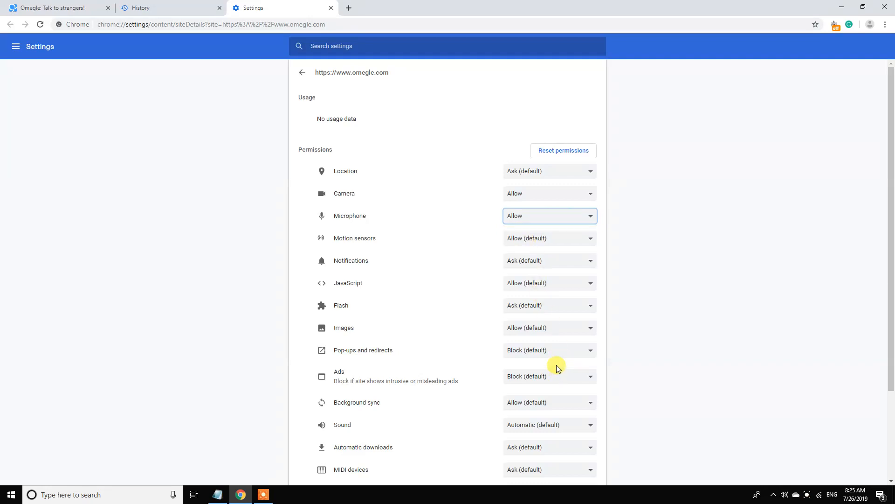
mouse_move(518, 339)
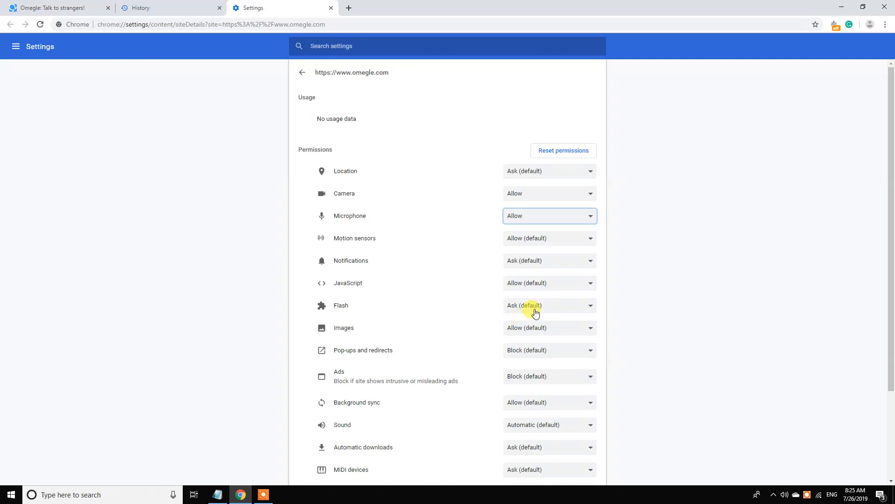
left_click(548, 305)
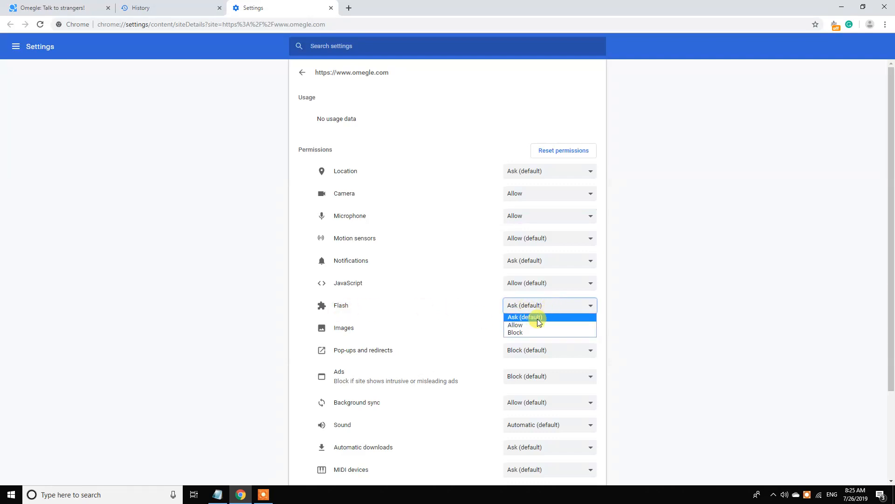
left_click(515, 324)
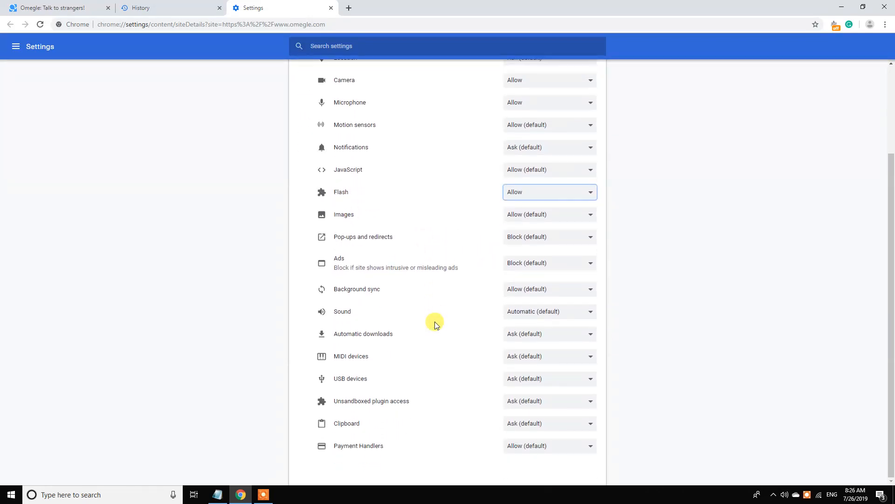
left_click(57, 7)
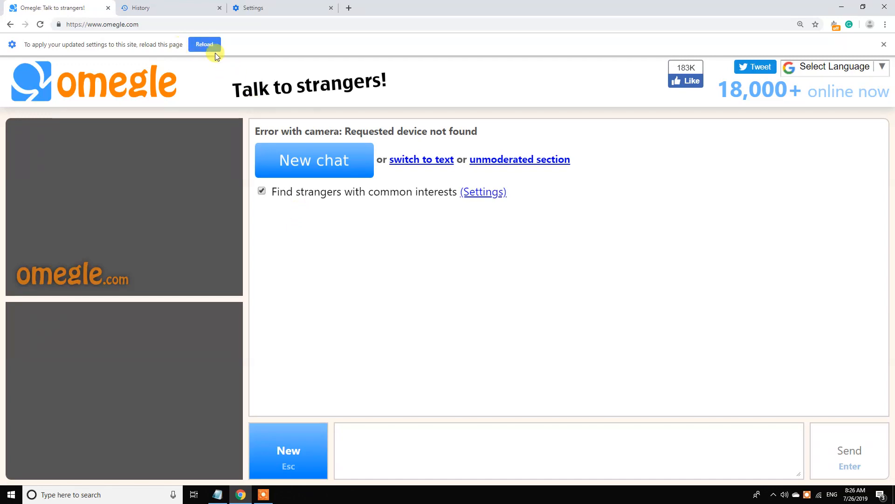
Reload Omegle with the new permissions and start a Video chat showing the webcam
left_click(205, 44)
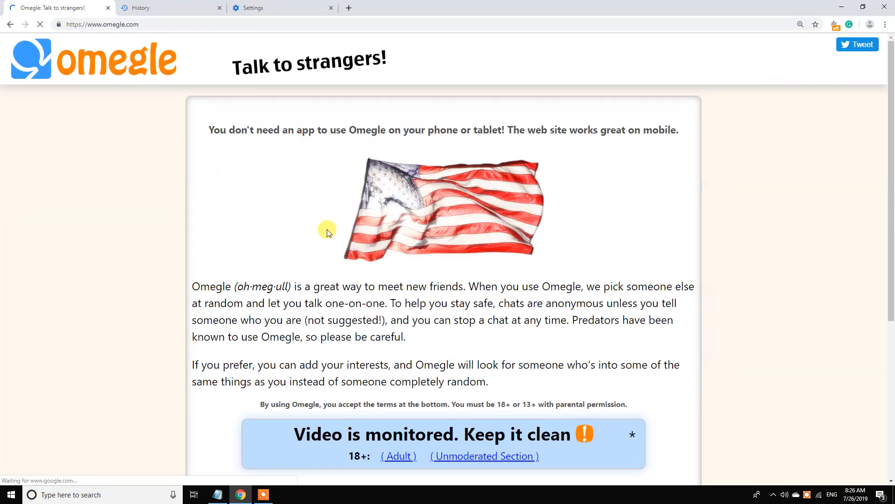
scroll("down", 3)
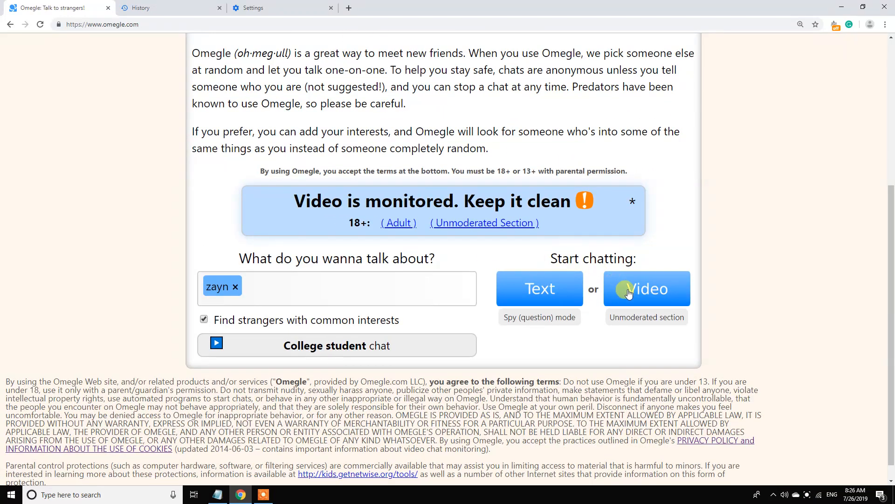
left_click(645, 289)
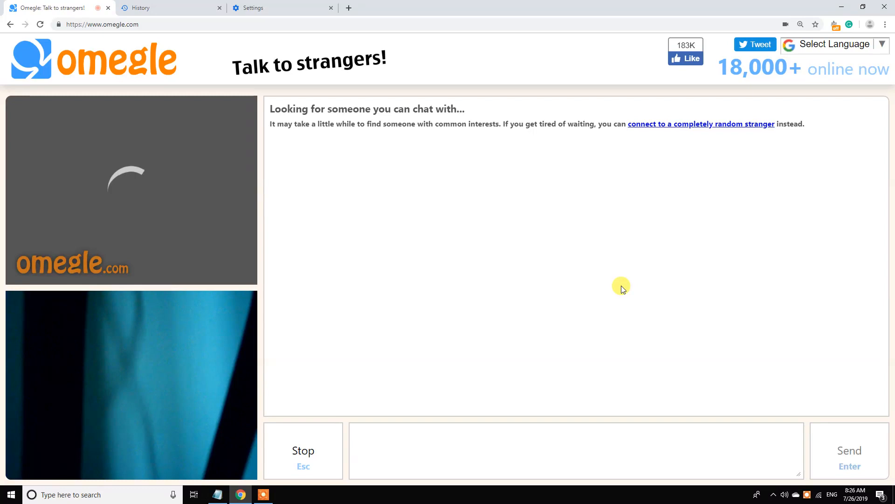
mouse_move(273, 232)
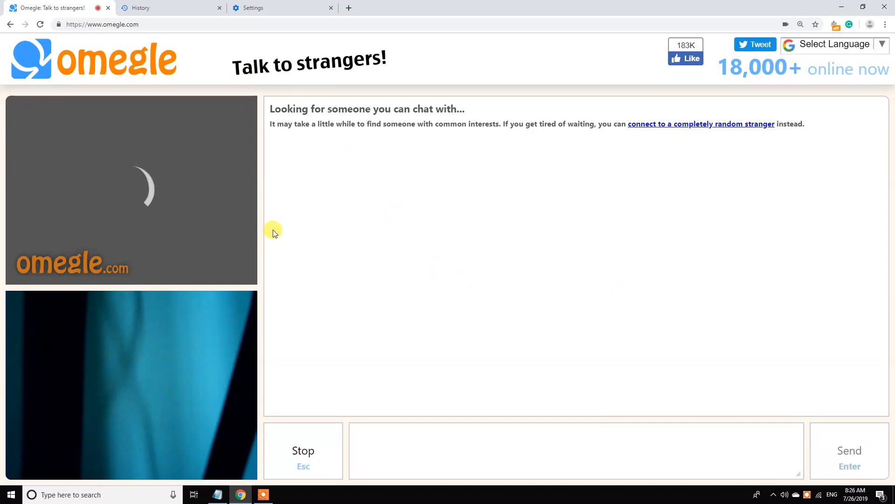